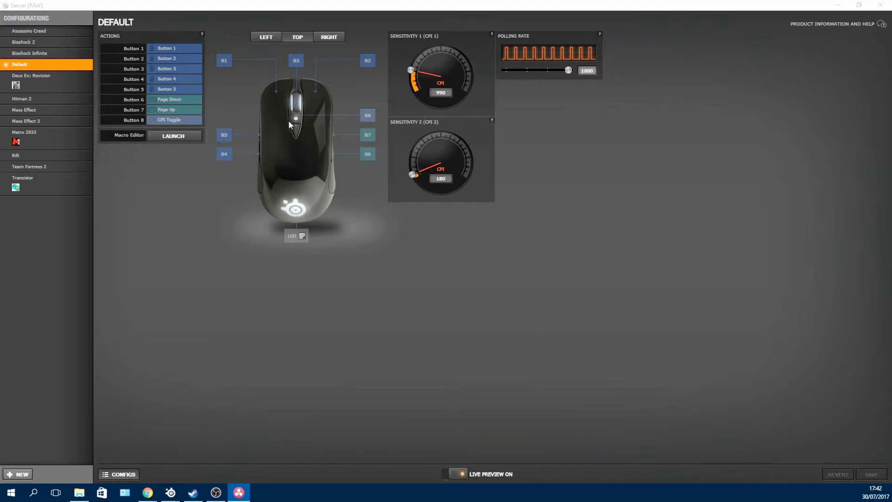
{"action": "mouse_move", "coordinate": [23, 132]}
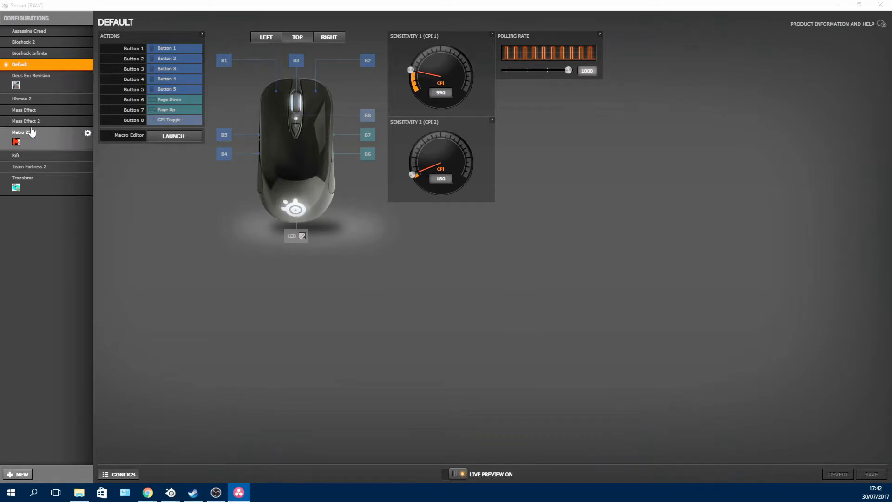
Step: Select the Deus Ex: Revision configuration, then start and cancel a new configuration
{"action": "left_click", "coordinate": [31, 76]}
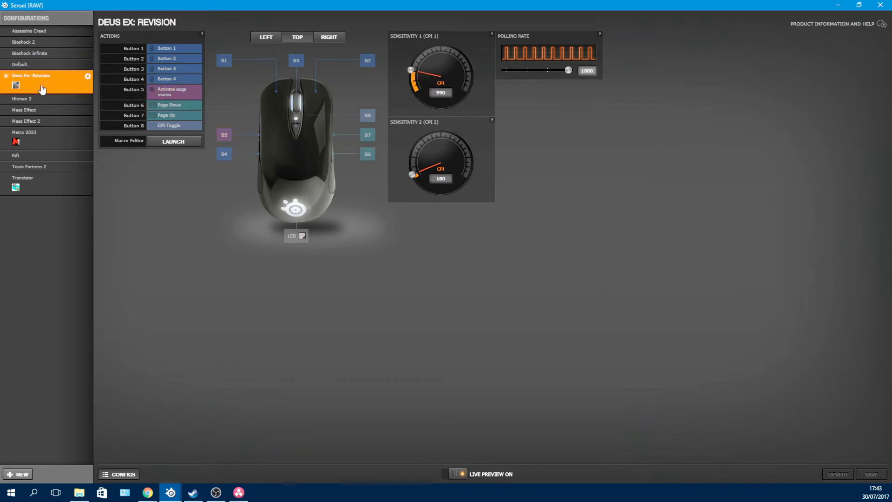
{"action": "mouse_move", "coordinate": [42, 54]}
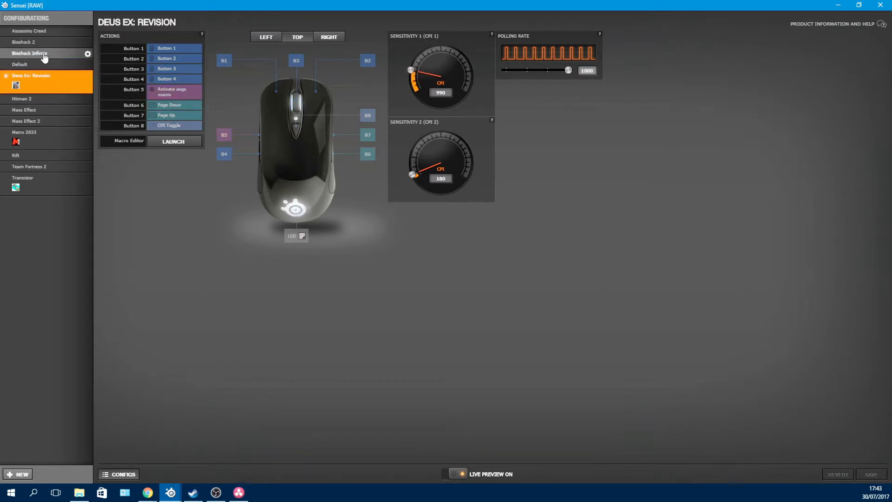
{"action": "left_click", "coordinate": [17, 474]}
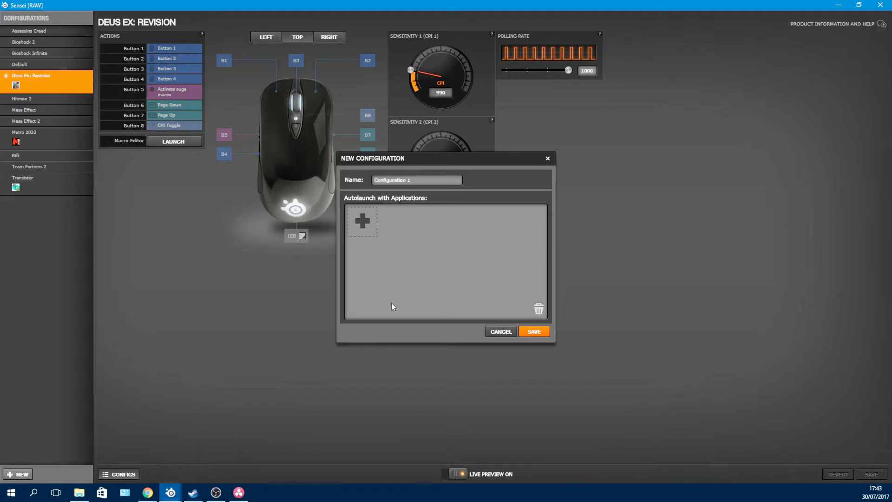
{"action": "left_click", "coordinate": [500, 332]}
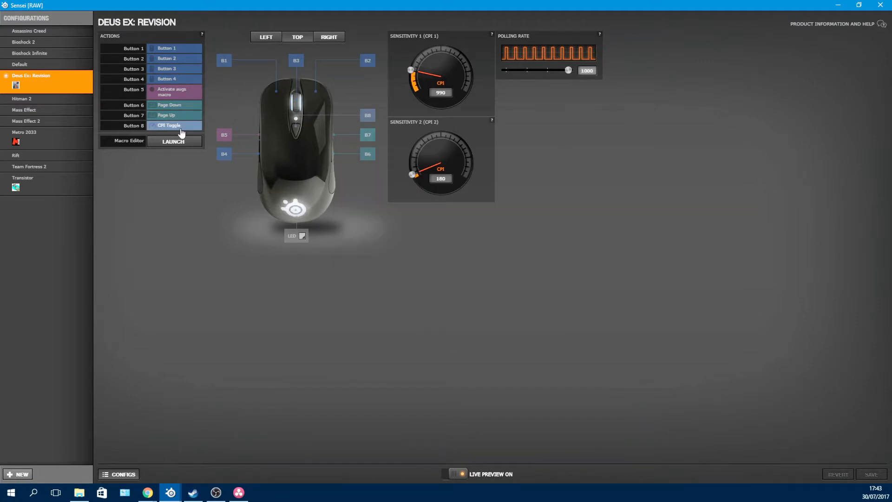
Step: Inspect Button 8's action choices and look at the augs macro in the Macro Editor
{"action": "left_click", "coordinate": [175, 125]}
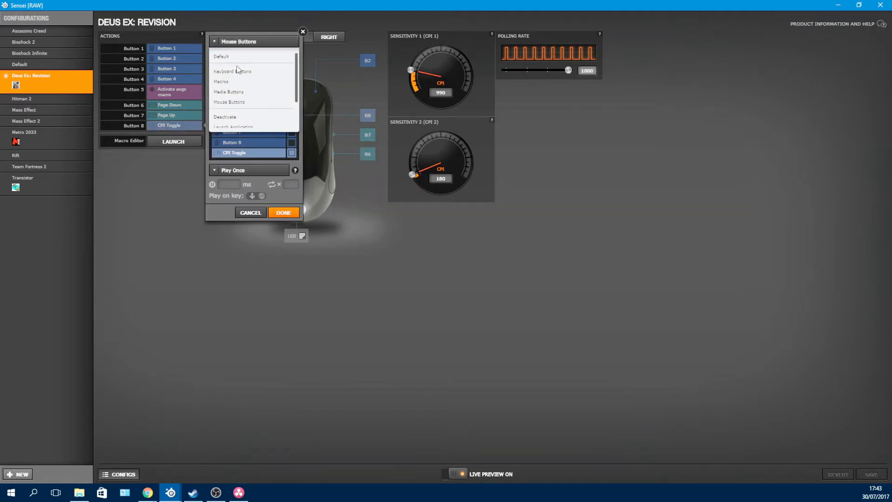
{"action": "left_click", "coordinate": [228, 92]}
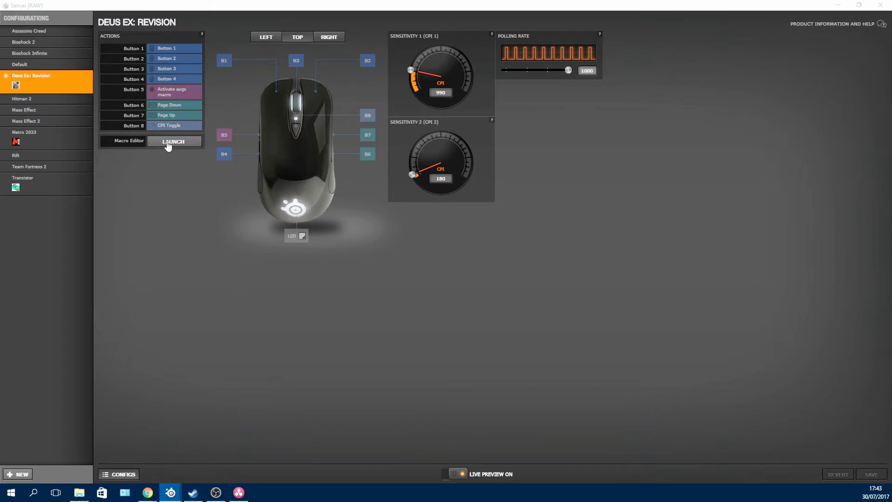
{"action": "left_click", "coordinate": [173, 141]}
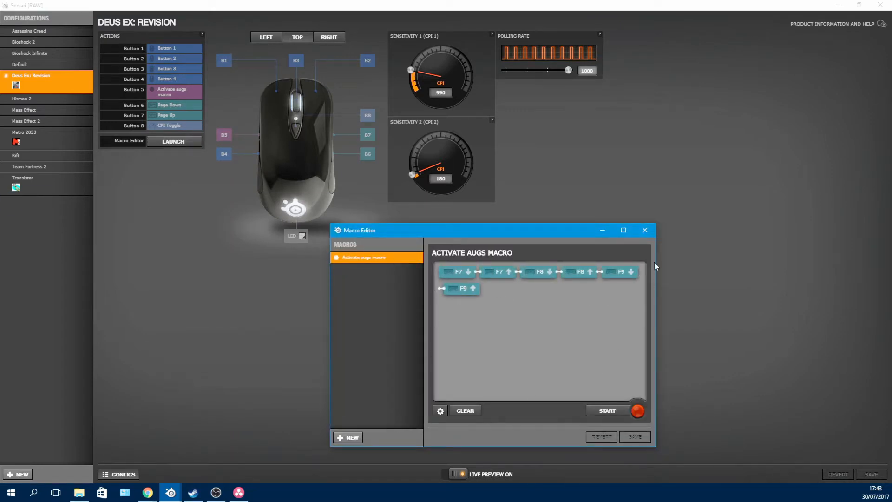
{"action": "left_click", "coordinate": [645, 230]}
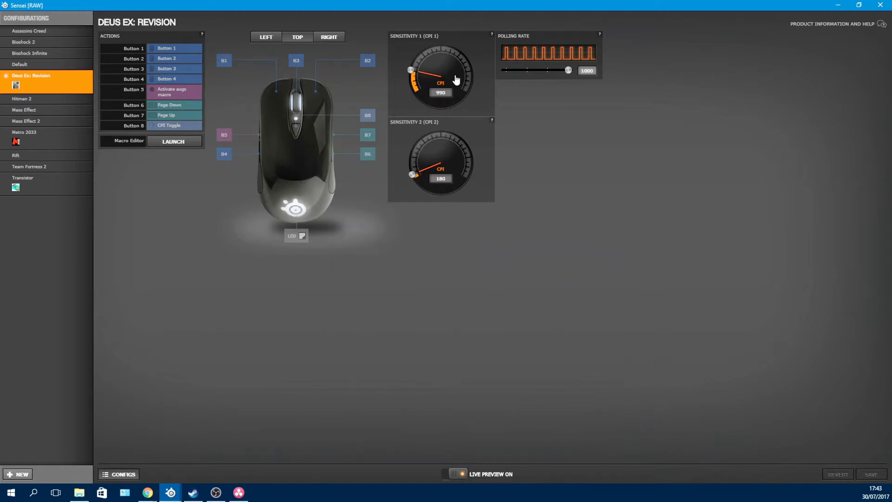
{"action": "mouse_move", "coordinate": [432, 176]}
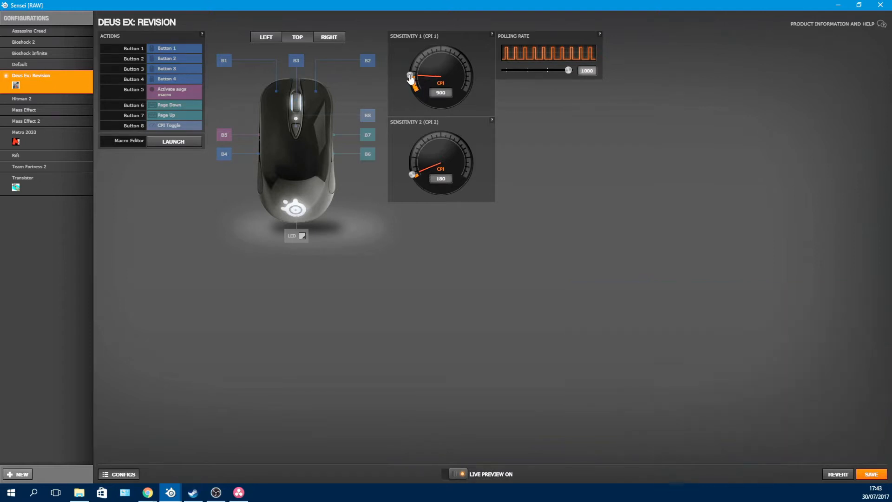
{"action": "left_click_drag", "start_coordinate": [411, 78], "coordinate": [464, 57]}
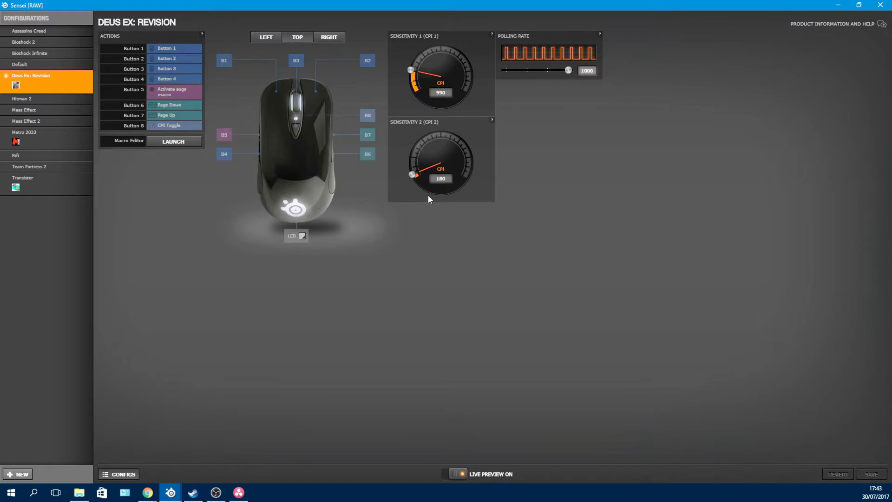
{"action": "mouse_move", "coordinate": [477, 149]}
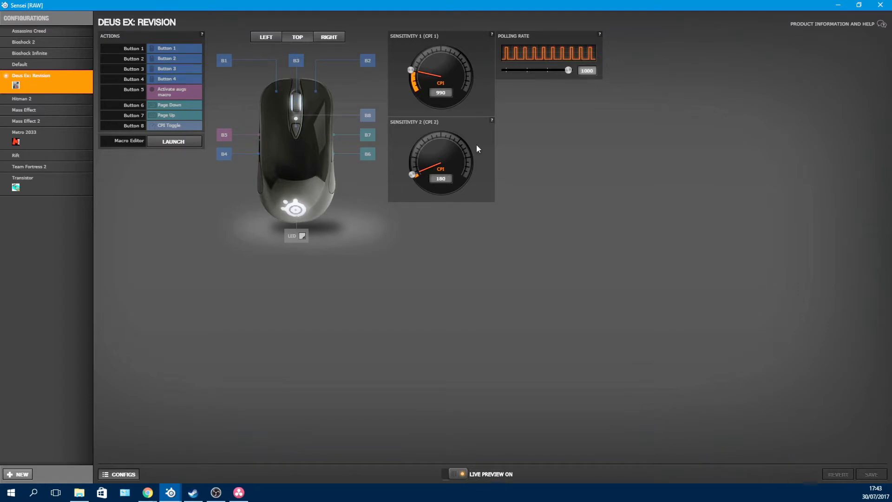
{"action": "mouse_move", "coordinate": [462, 132]}
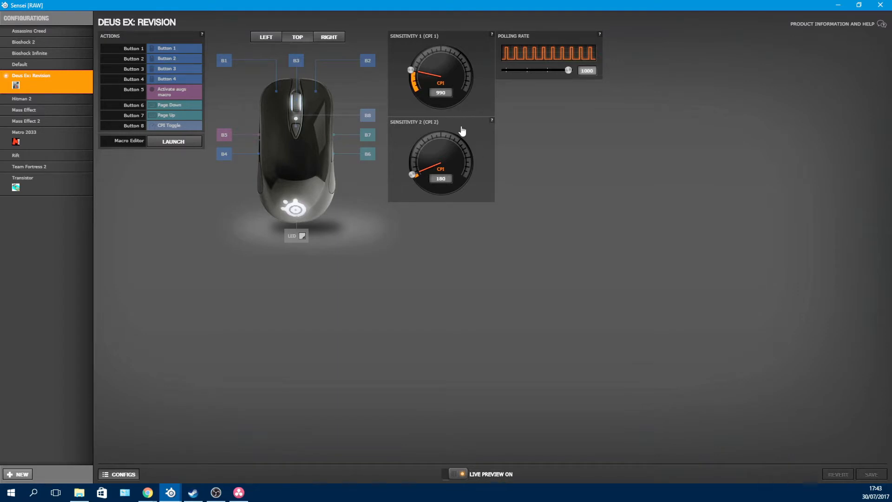
{"action": "mouse_move", "coordinate": [408, 178]}
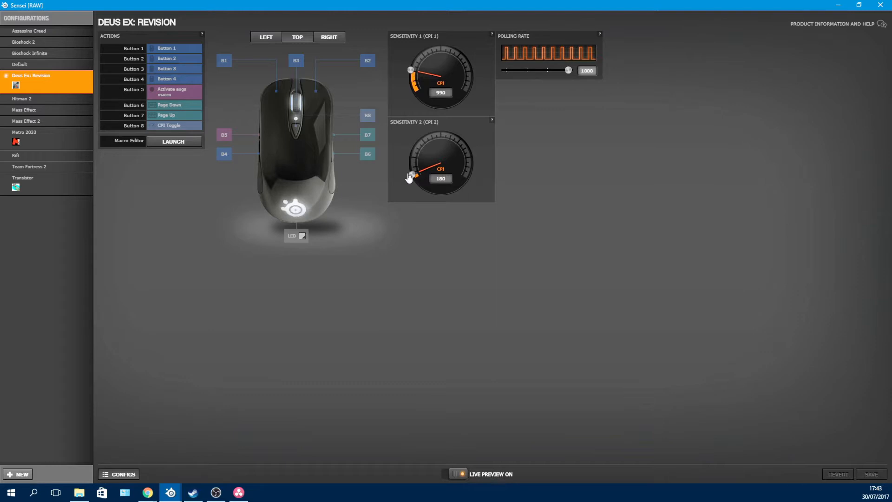
{"action": "mouse_move", "coordinate": [373, 105]}
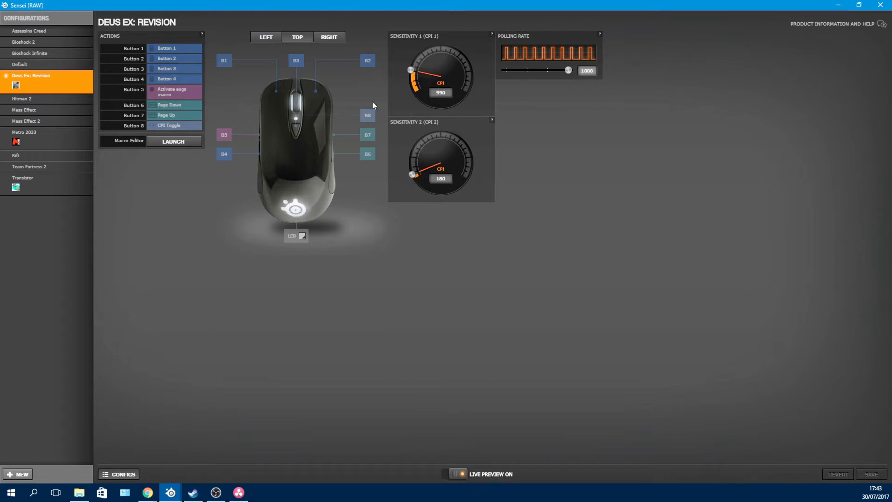
{"action": "left_click", "coordinate": [266, 36]}
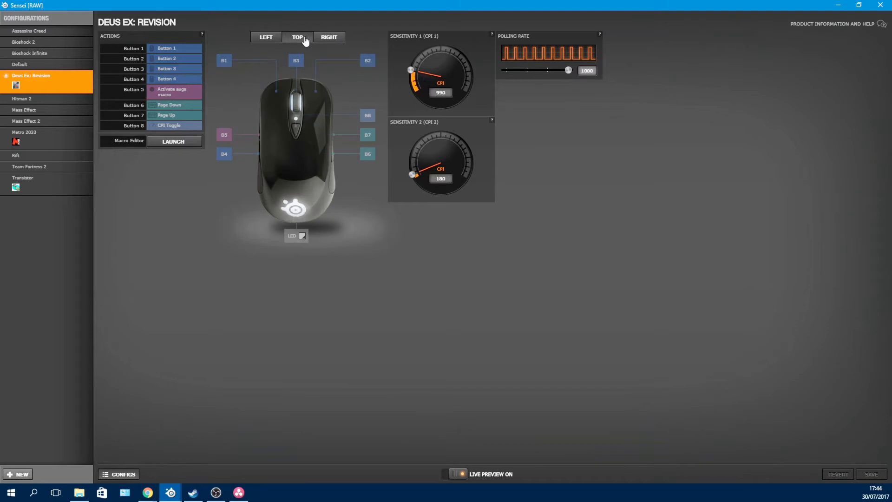
{"action": "mouse_move", "coordinate": [417, 131]}
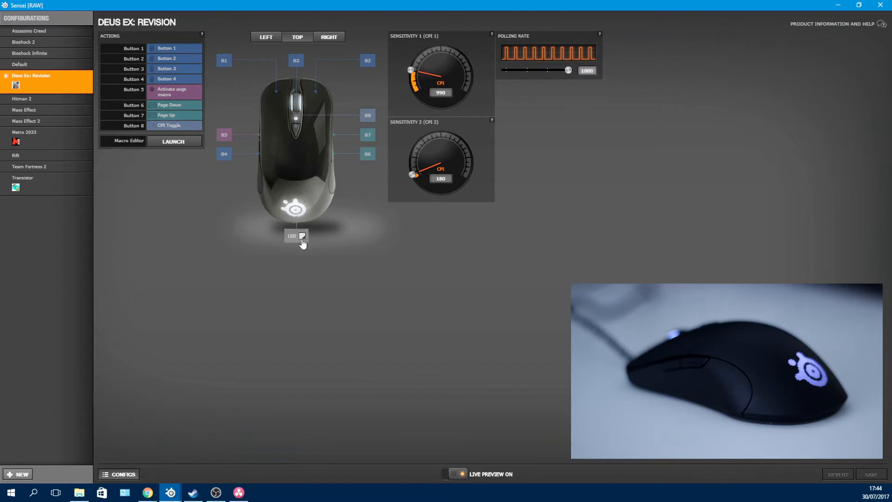
Step: Test the illumination brightness sliders from low to high, ending at high
{"action": "left_click", "coordinate": [303, 235]}
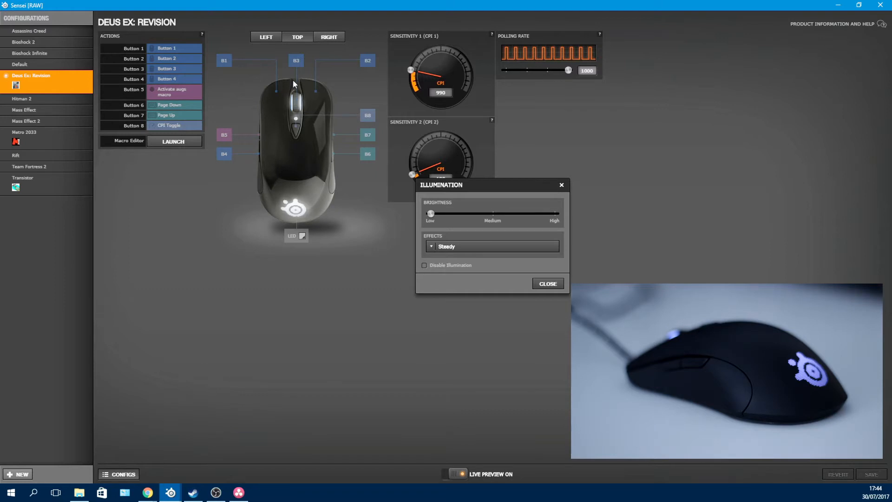
{"action": "mouse_move", "coordinate": [287, 240]}
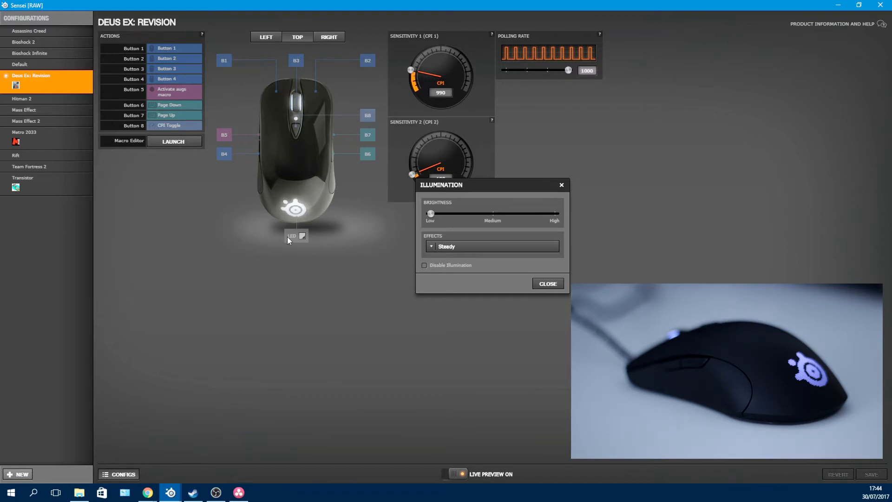
{"action": "left_click_drag", "start_coordinate": [431, 213], "coordinate": [480, 214]}
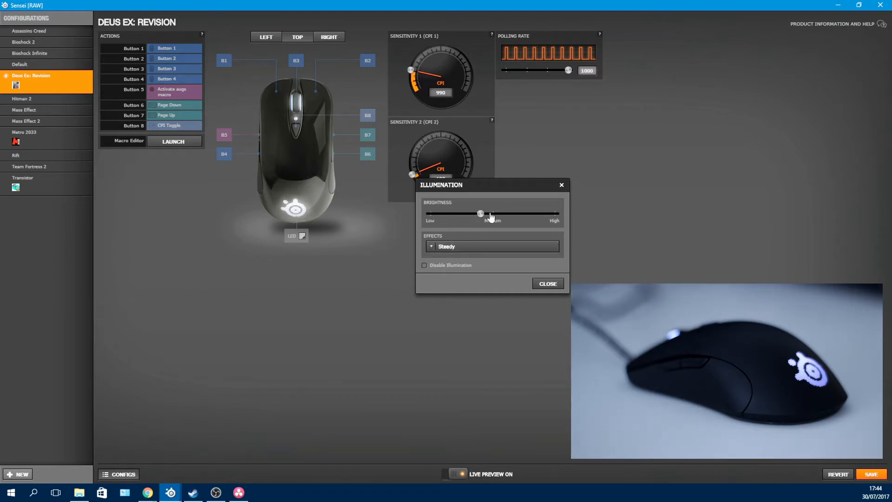
{"action": "left_click_drag", "start_coordinate": [481, 214], "coordinate": [550, 214]}
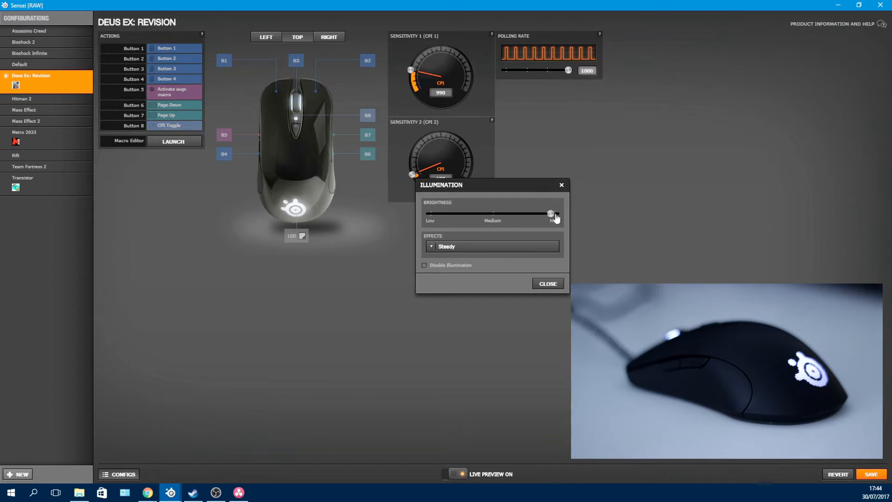
{"action": "left_click_drag", "start_coordinate": [549, 213], "coordinate": [433, 214]}
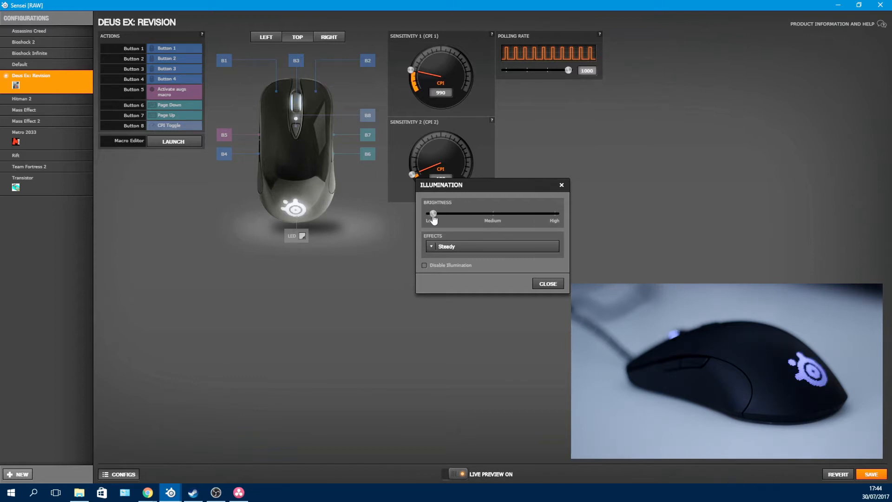
{"action": "left_click_drag", "start_coordinate": [434, 213], "coordinate": [493, 213]}
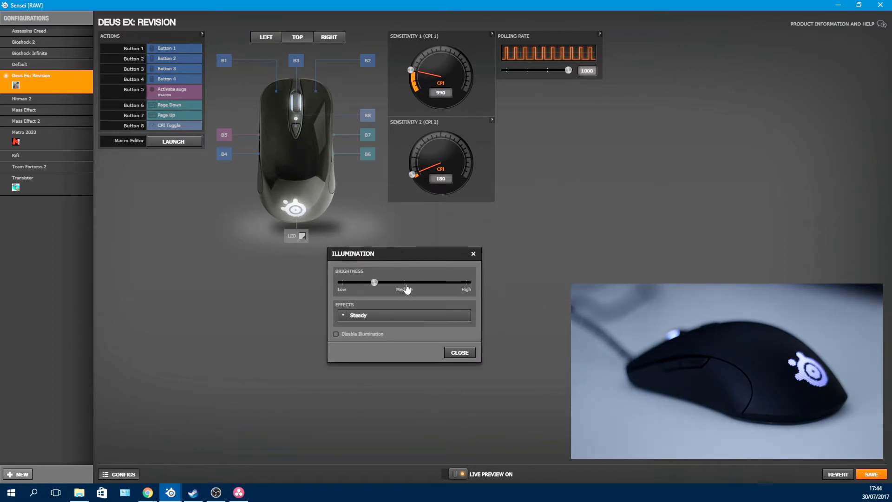
{"action": "left_click_drag", "start_coordinate": [374, 282], "coordinate": [411, 282]}
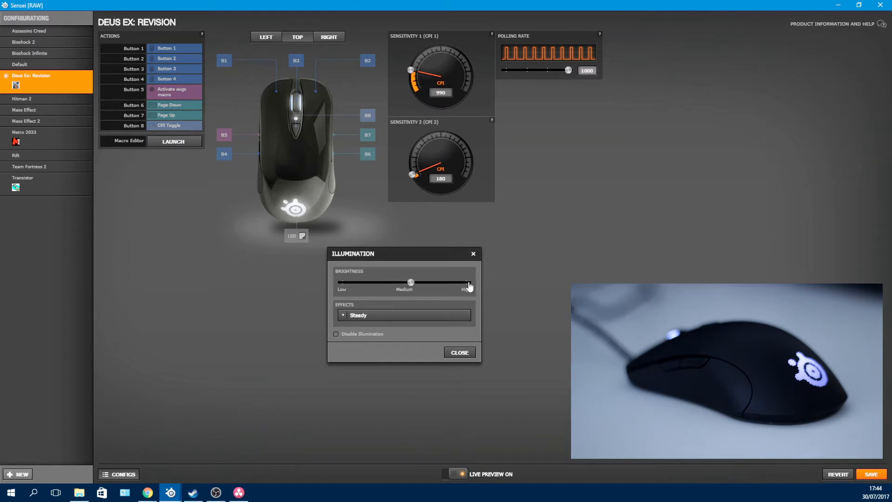
{"action": "left_click_drag", "start_coordinate": [412, 282], "coordinate": [467, 282]}
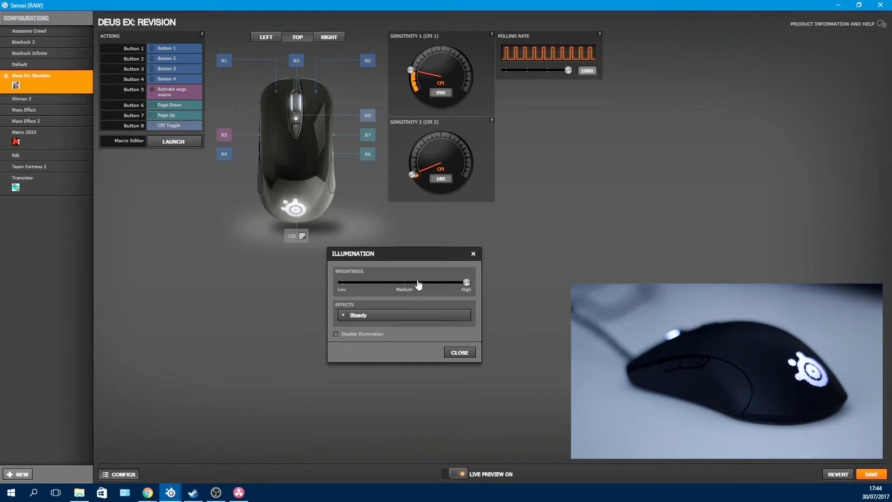
Step: Toggle lighting off and on, try Breathe, set the effect to Trigger, and close
{"action": "left_click", "coordinate": [404, 315]}
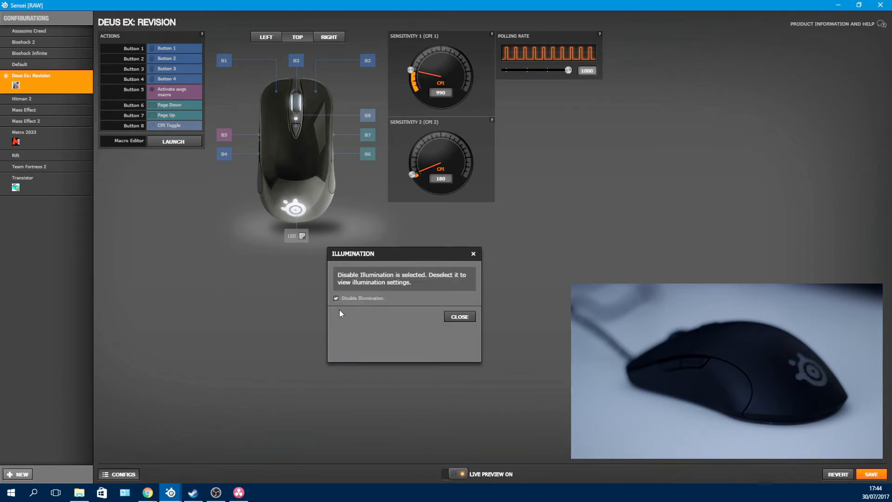
{"action": "left_click", "coordinate": [336, 298]}
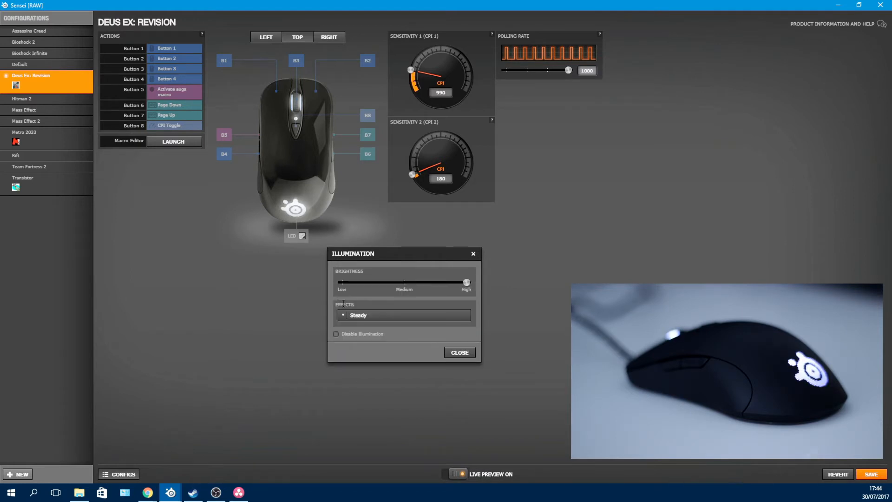
{"action": "left_click", "coordinate": [404, 314]}
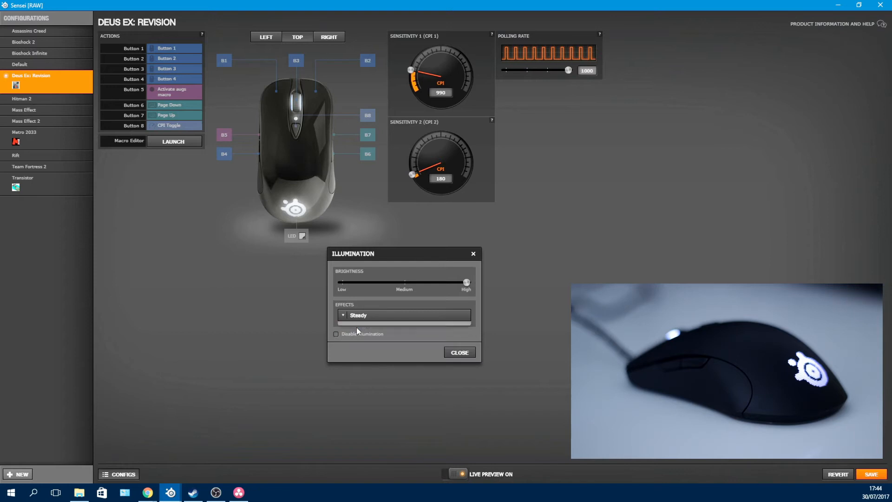
{"action": "left_click", "coordinate": [402, 315]}
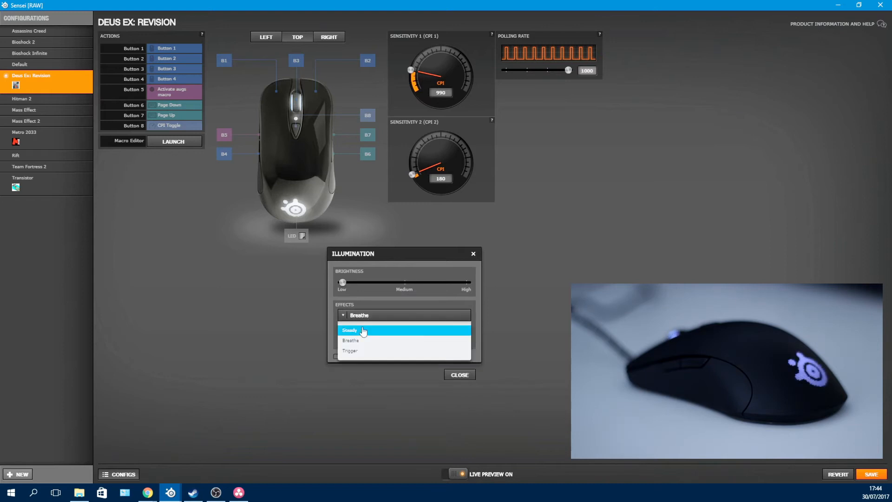
{"action": "left_click", "coordinate": [350, 351]}
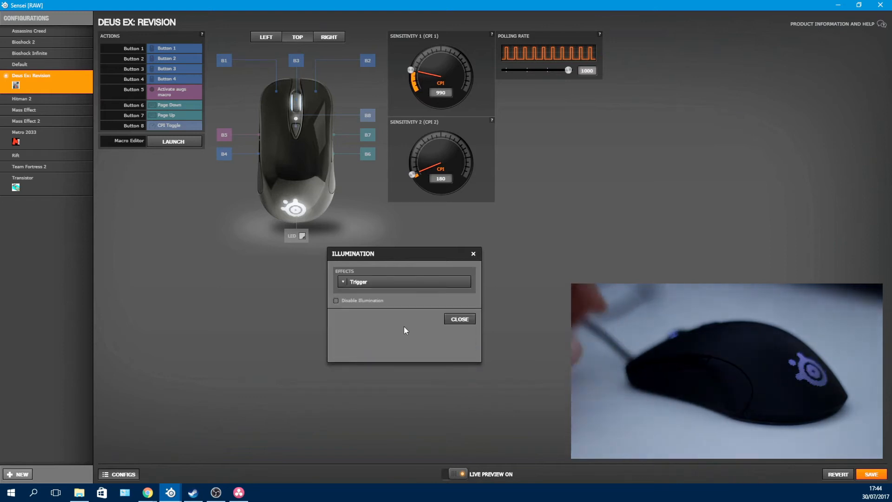
{"action": "left_click", "coordinate": [459, 319]}
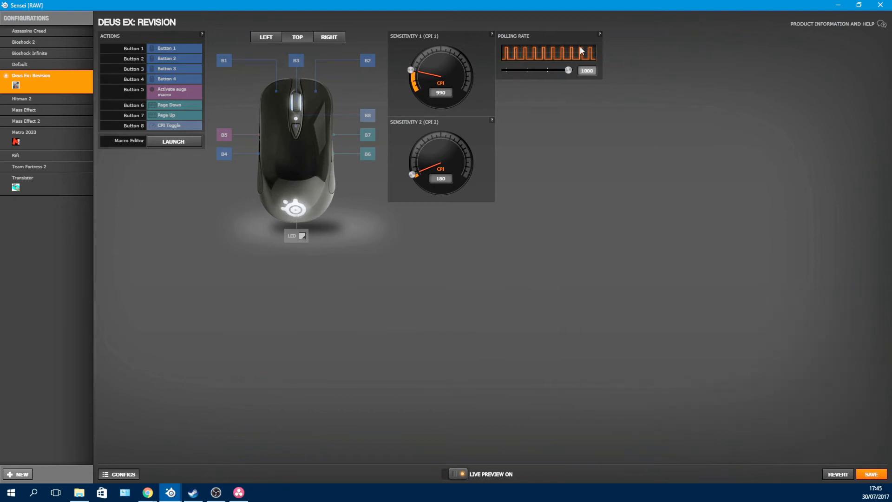
{"action": "mouse_move", "coordinate": [557, 49]}
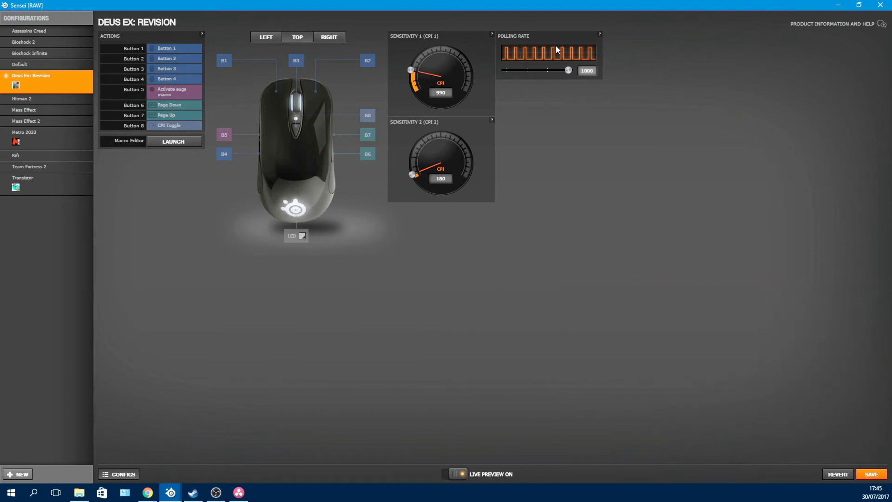
{"action": "left_click_drag", "start_coordinate": [567, 70], "coordinate": [548, 70]}
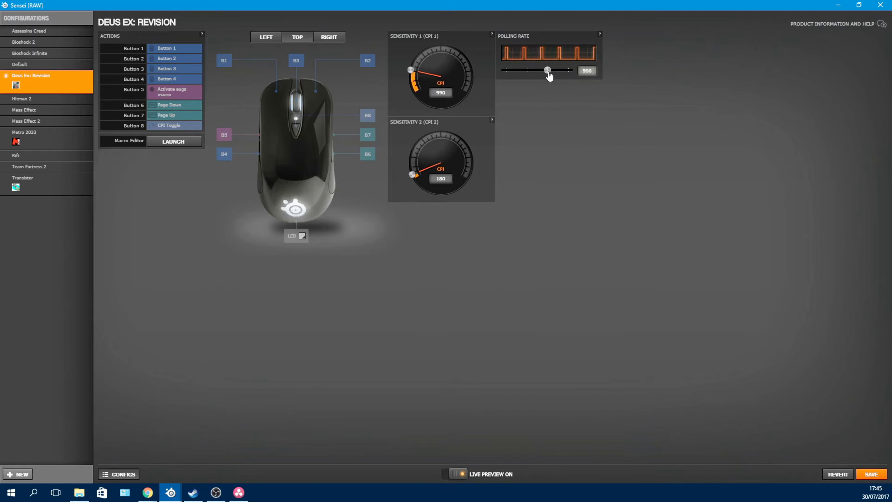
{"action": "left_click_drag", "start_coordinate": [547, 70], "coordinate": [526, 70]}
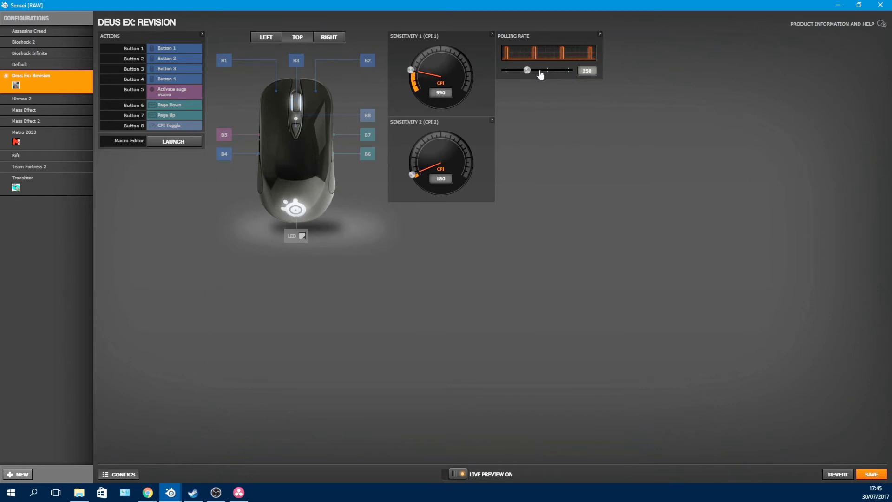
{"action": "left_click_drag", "start_coordinate": [527, 70], "coordinate": [506, 70]}
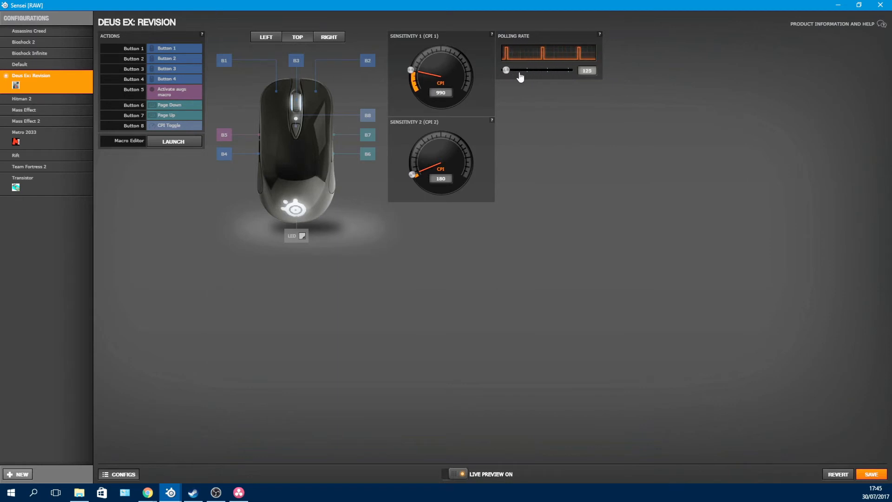
{"action": "left_click_drag", "start_coordinate": [506, 70], "coordinate": [568, 70]}
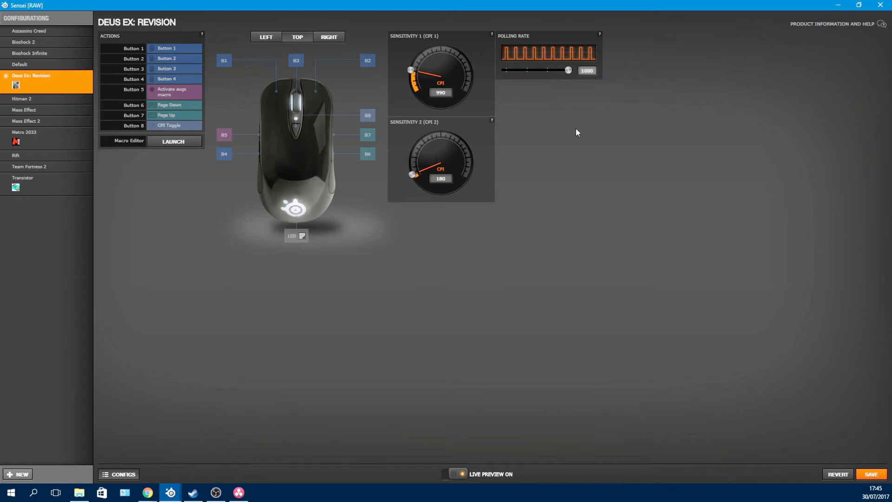
{"action": "mouse_move", "coordinate": [408, 290]}
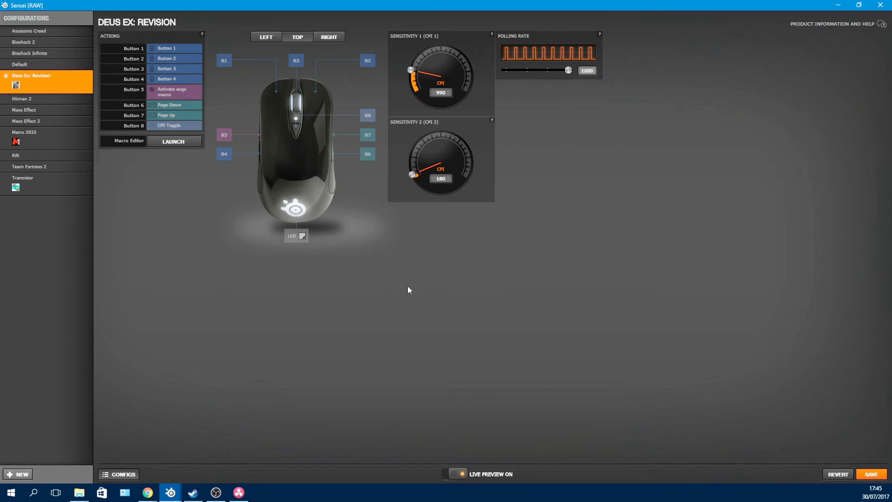
{"action": "mouse_move", "coordinate": [415, 282]}
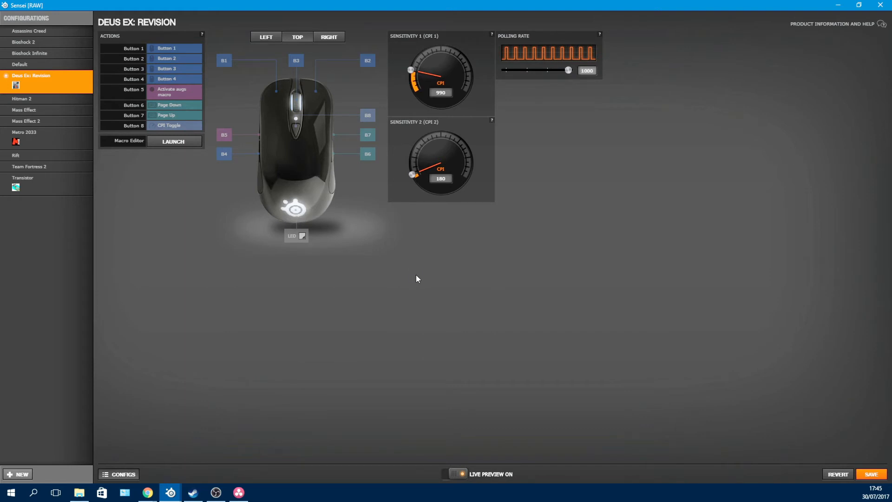
{"action": "mouse_move", "coordinate": [329, 317]}
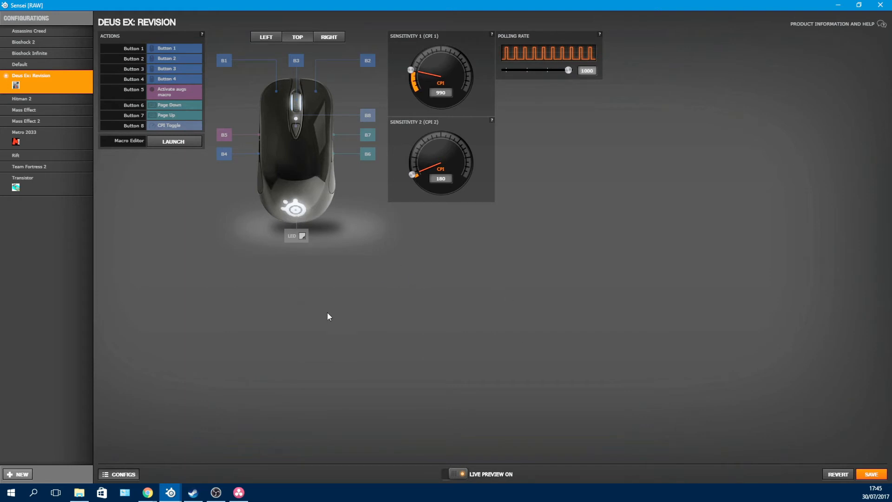
{"action": "mouse_move", "coordinate": [449, 262]}
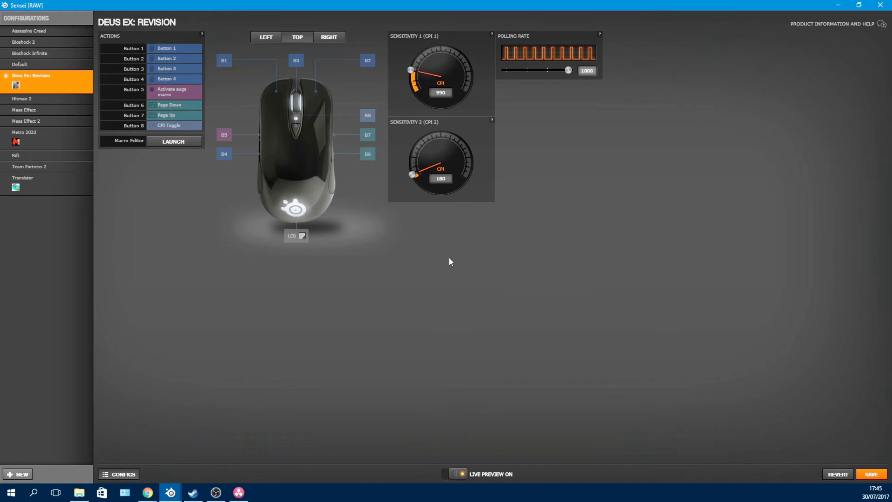